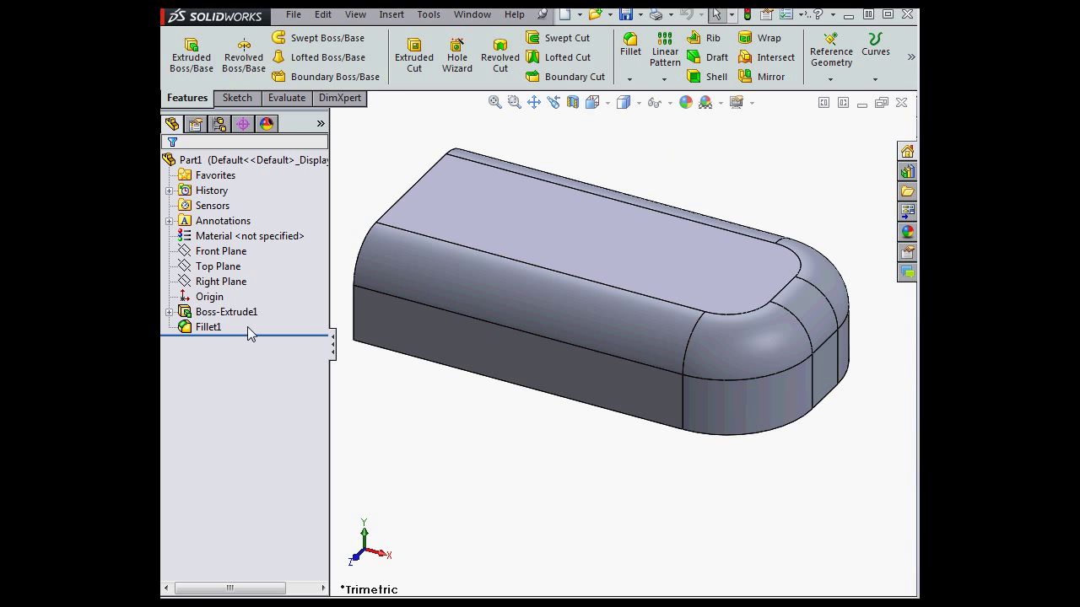
Step: Delete Fillet1 from the extruded block so its edges become sharp again
right_click(210, 328)
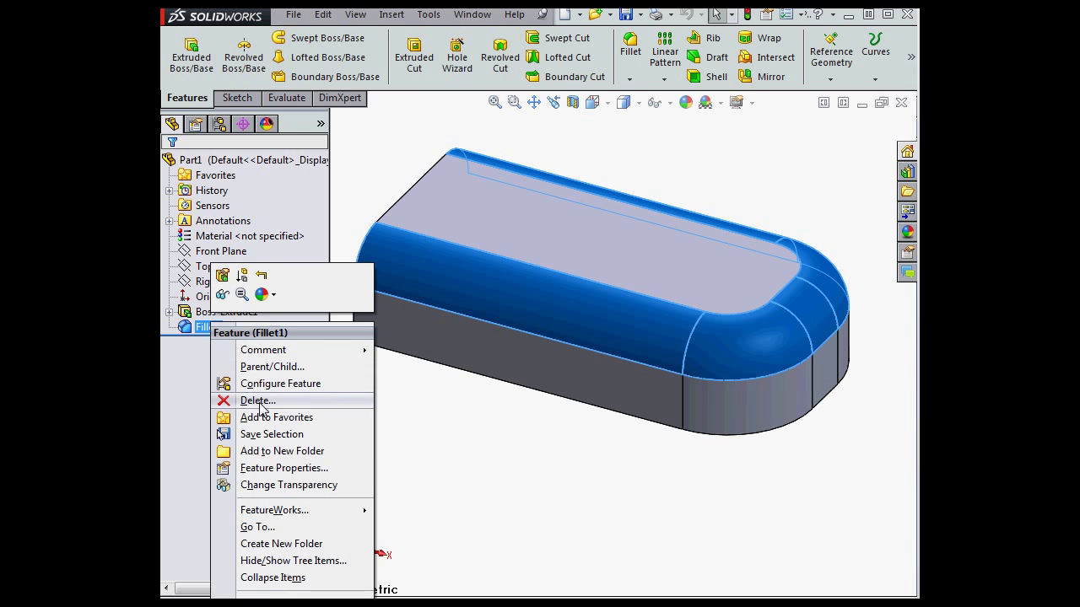
left_click(258, 400)
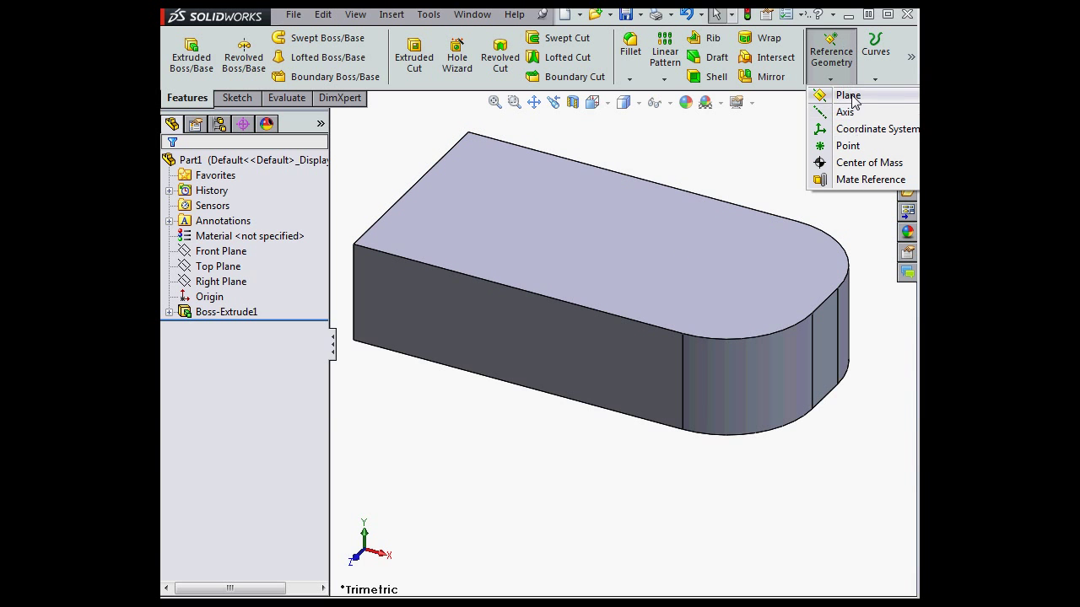
Step: Define a reference plane through the top-edge vertex, oriented Parallel to Screen
left_click(847, 95)
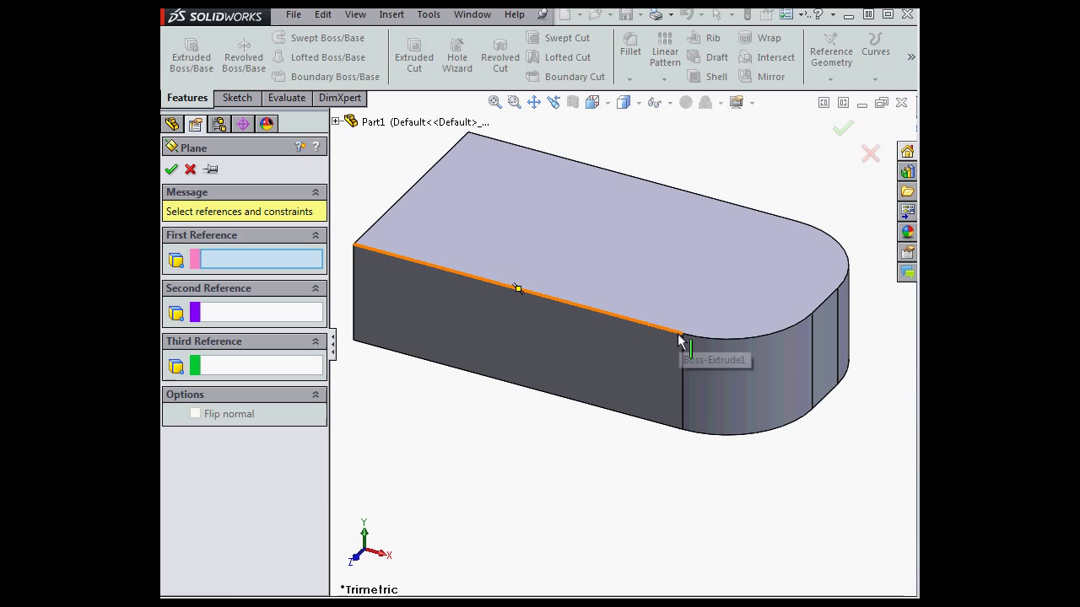
left_click(681, 336)
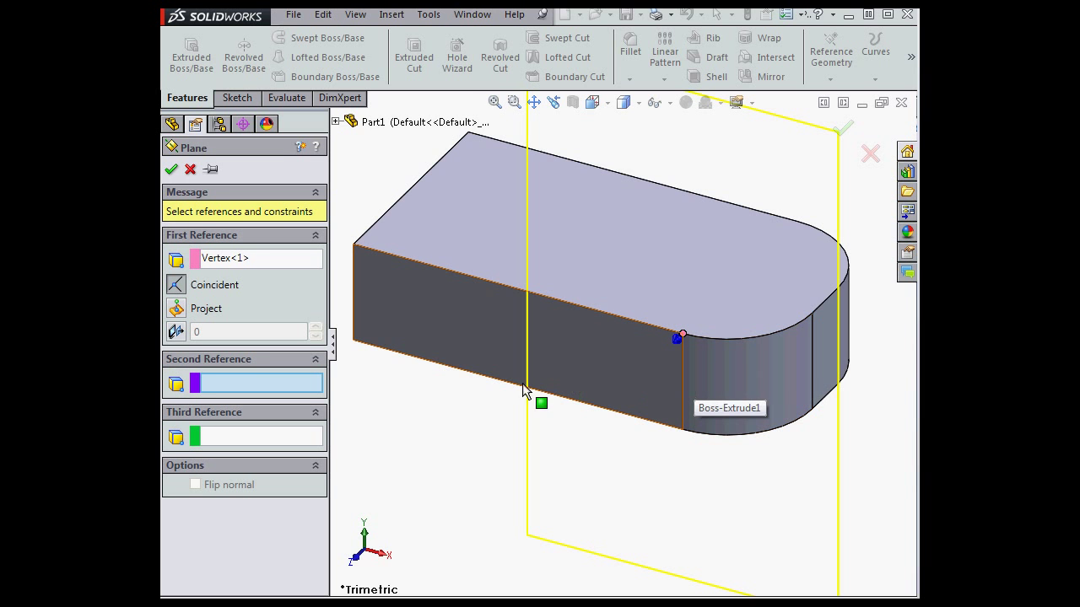
mouse_move(175, 330)
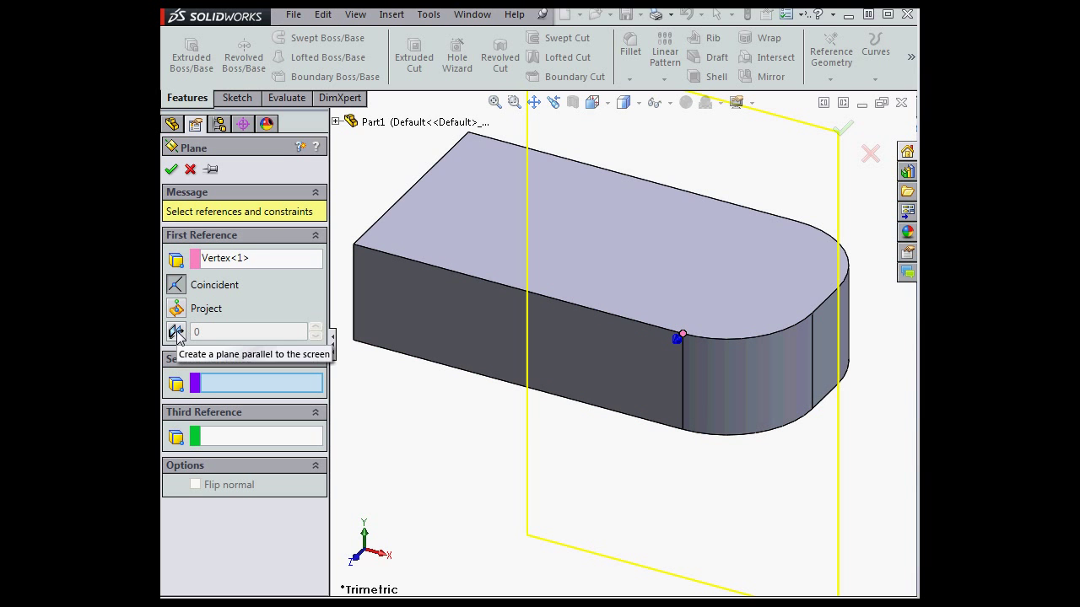
left_click(175, 331)
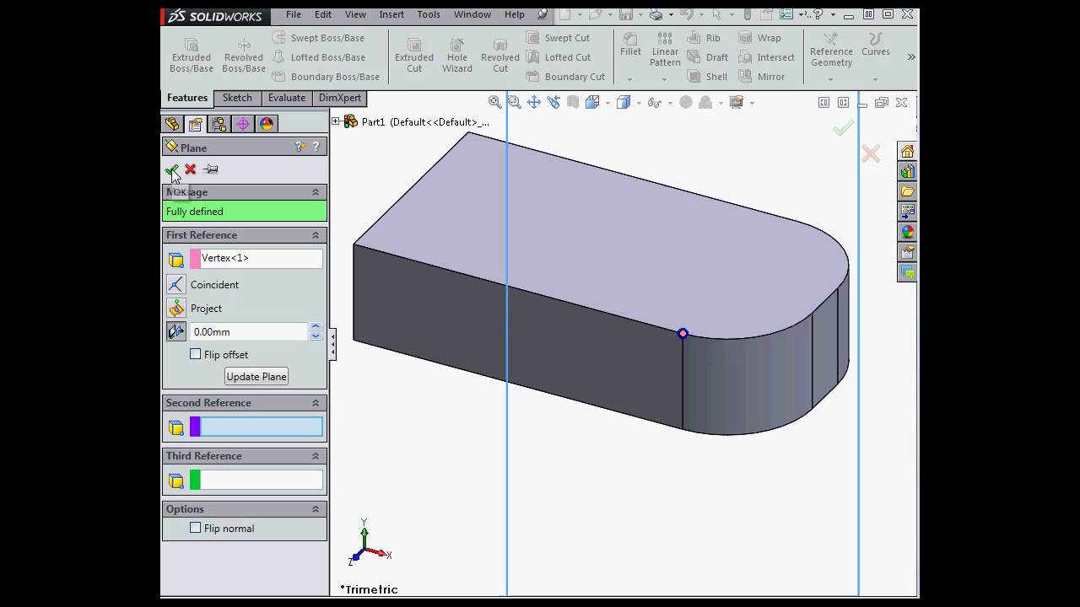
Step: Confirm the plane so Plane1 appears in the feature tree, then reopen it for editing
left_click(172, 169)
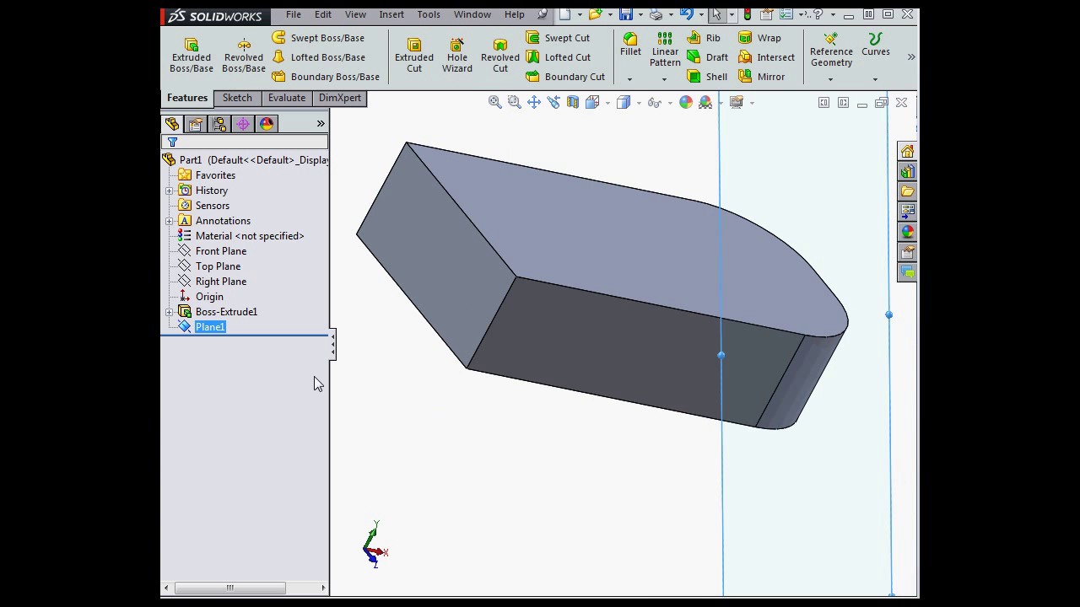
right_click(210, 327)
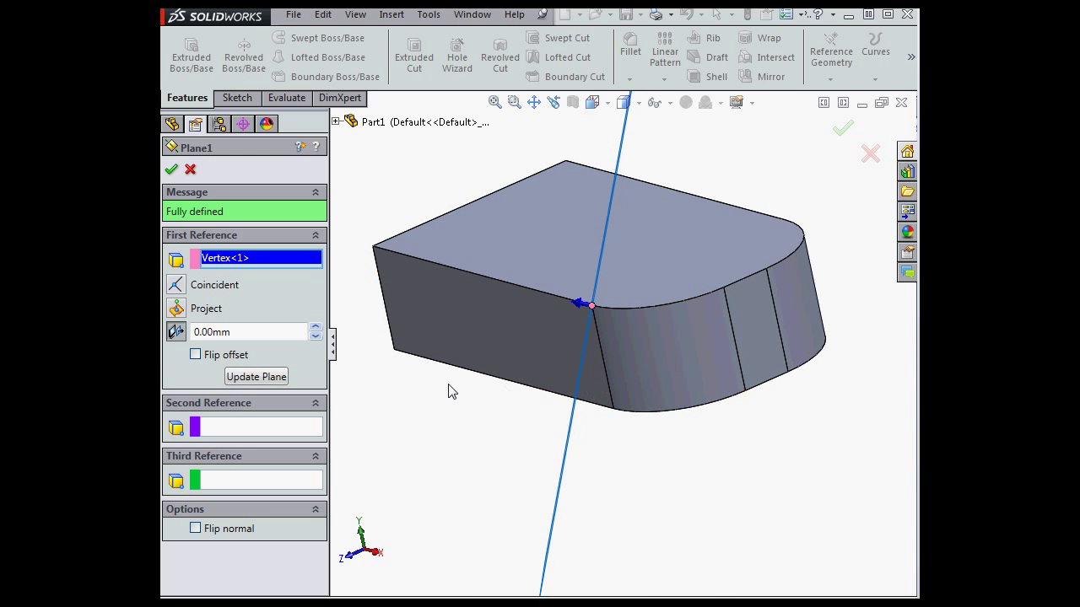
mouse_move(379, 452)
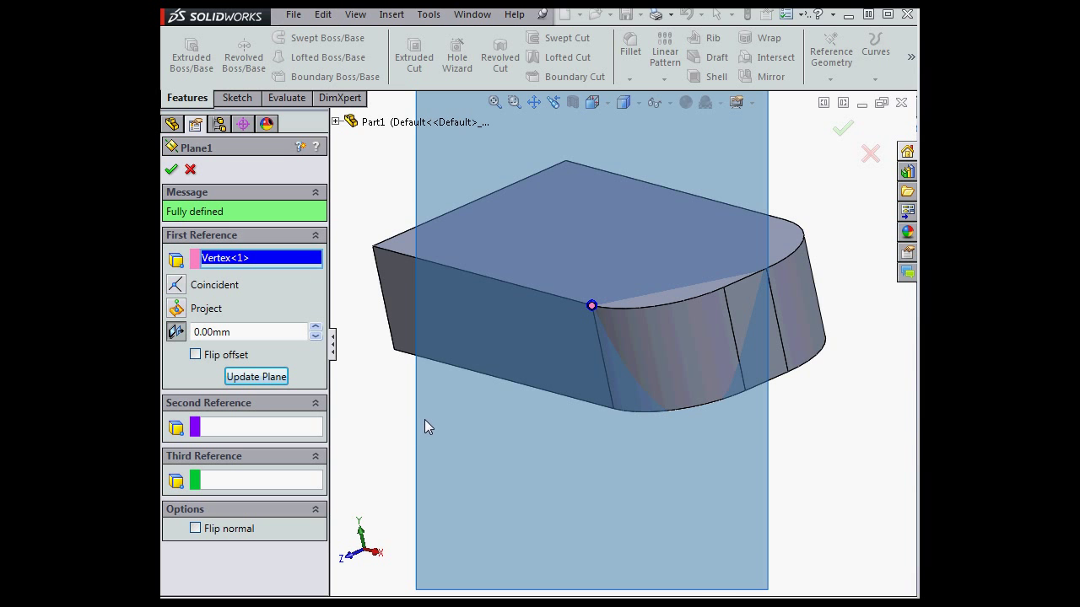
mouse_move(238, 222)
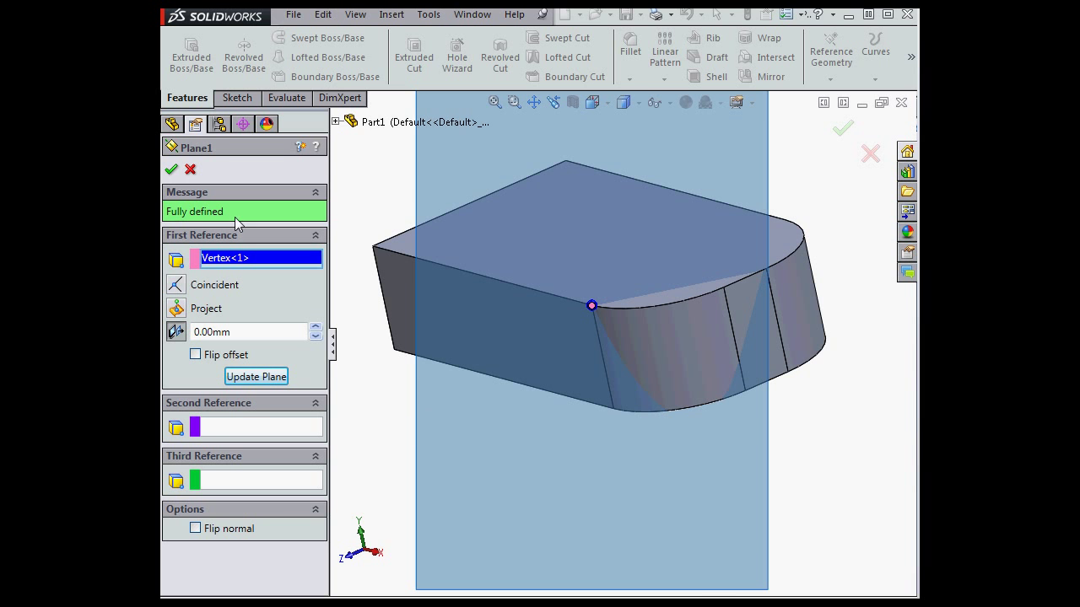
Step: Accept Plane1 updated to lie parallel to the rotated screen orientation
left_click(170, 168)
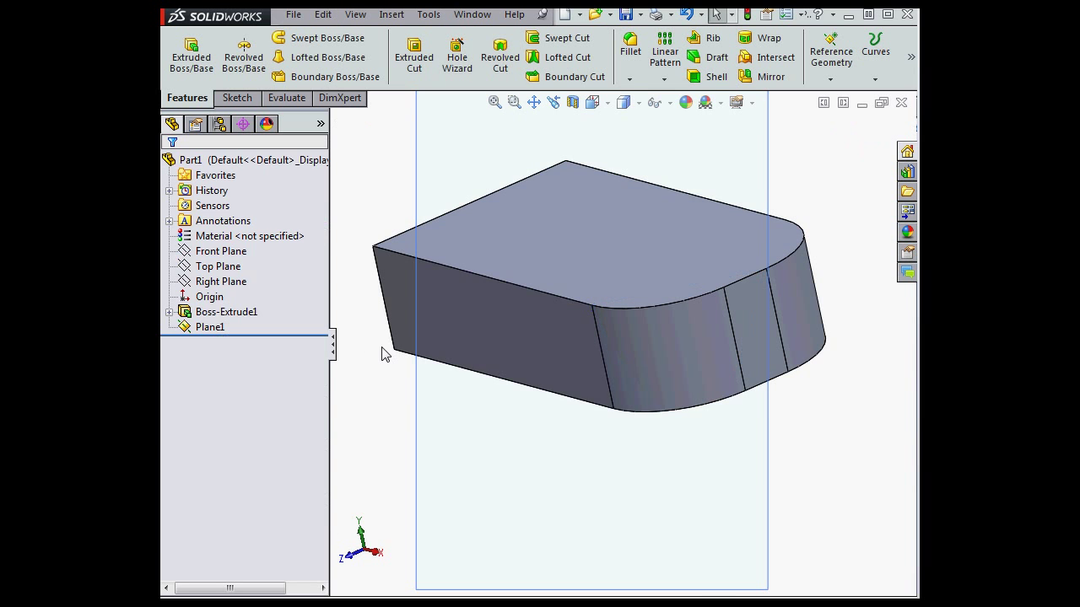